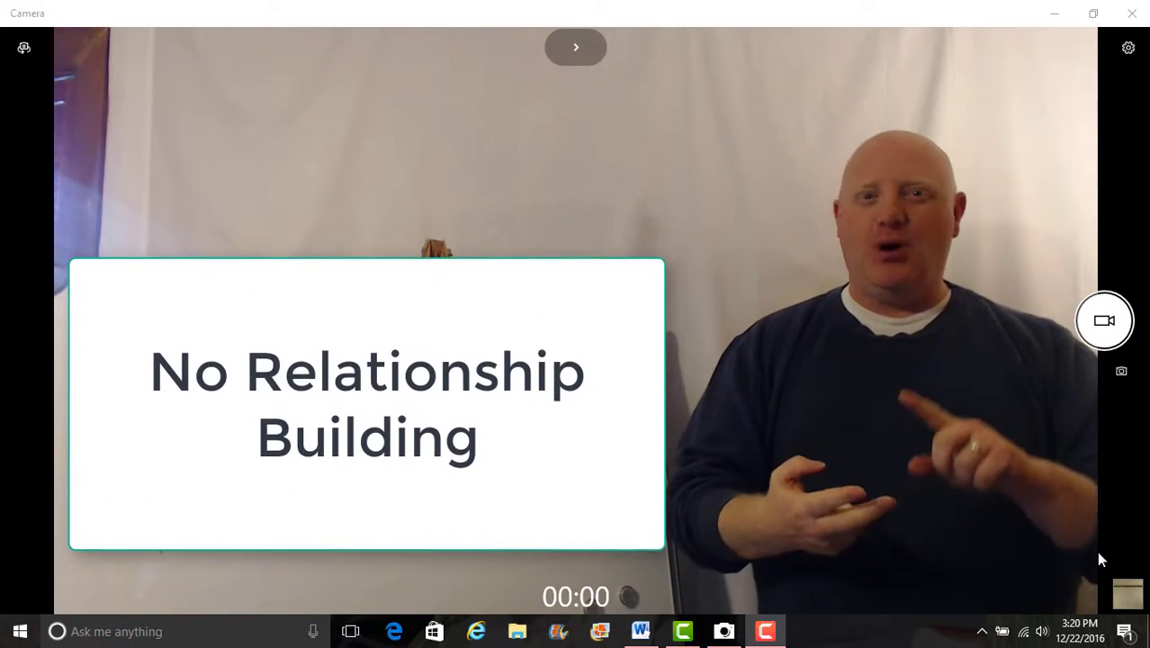
pyautogui.click(576, 47)
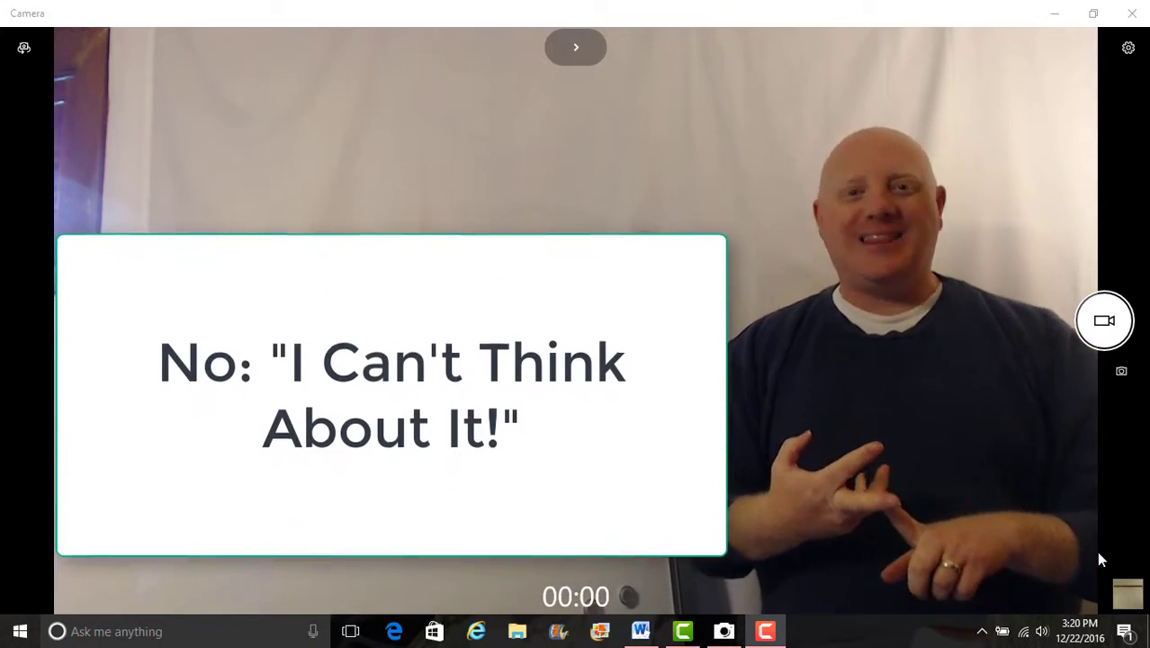